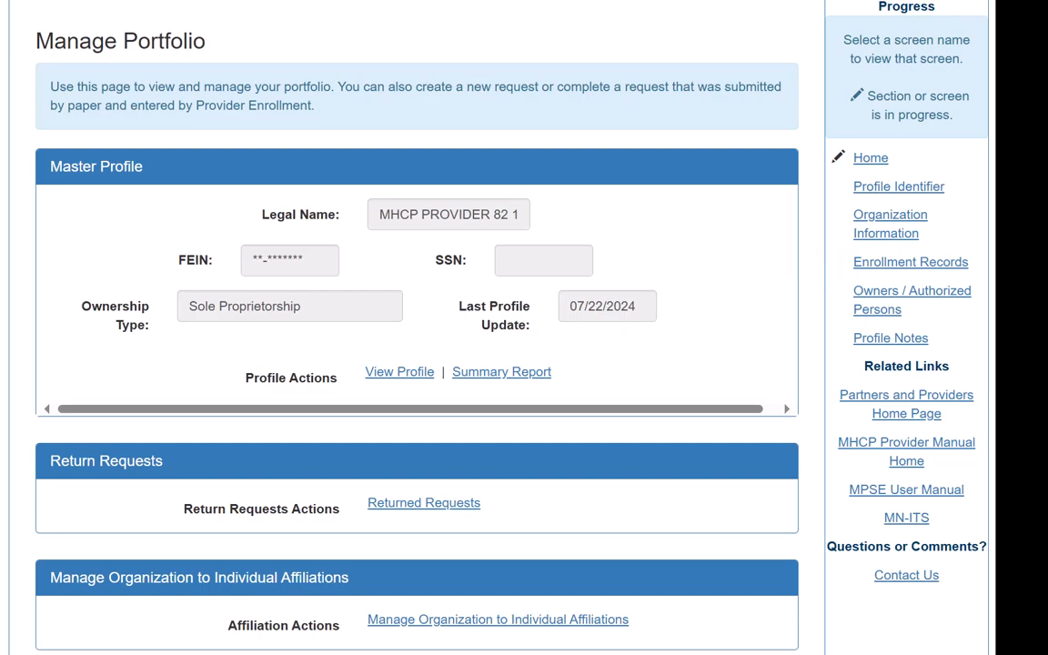
Step: Reach the Revalidations panel of Manage Portfolio and enter Manage Enrollment Records Due For Revalidations
{"action": "scroll", "scroll_direction": "down", "scroll_amount": 3}
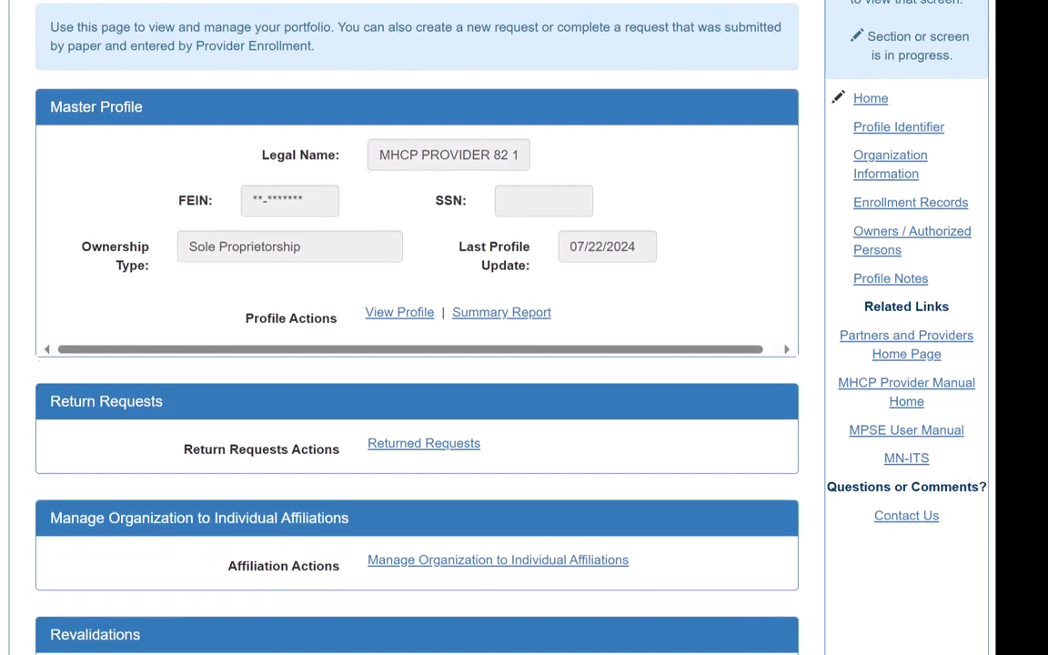
{"action": "scroll", "scroll_direction": "down", "scroll_amount": 3}
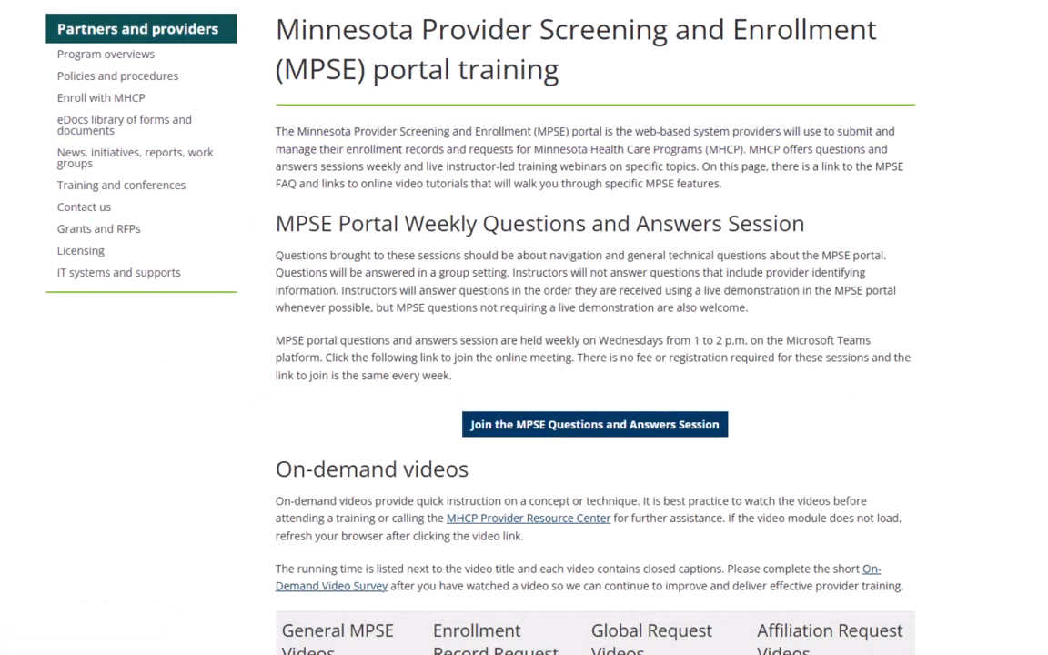
{"action": "scroll", "scroll_direction": "down", "scroll_amount": 3}
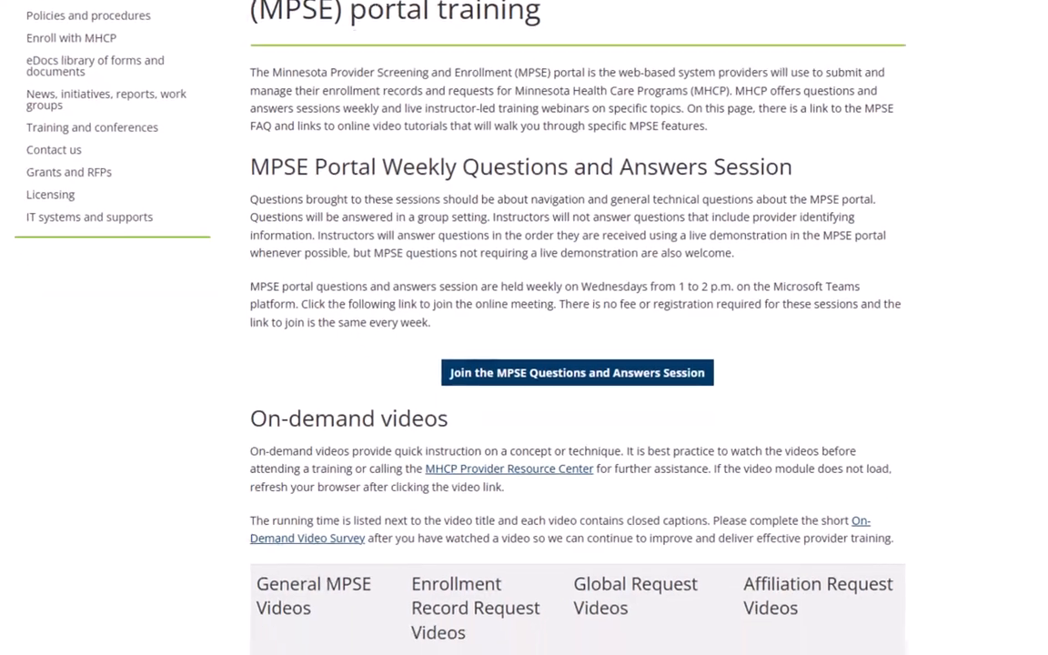
{"action": "scroll", "scroll_direction": "down", "scroll_amount": 3}
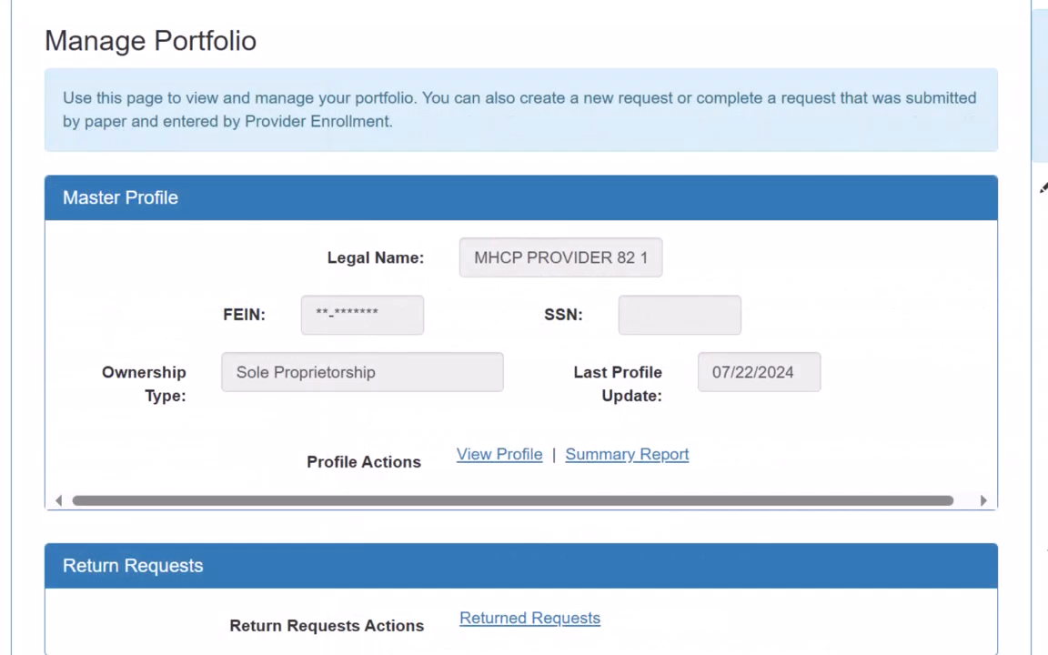
{"action": "scroll", "scroll_direction": "down", "scroll_amount": 3}
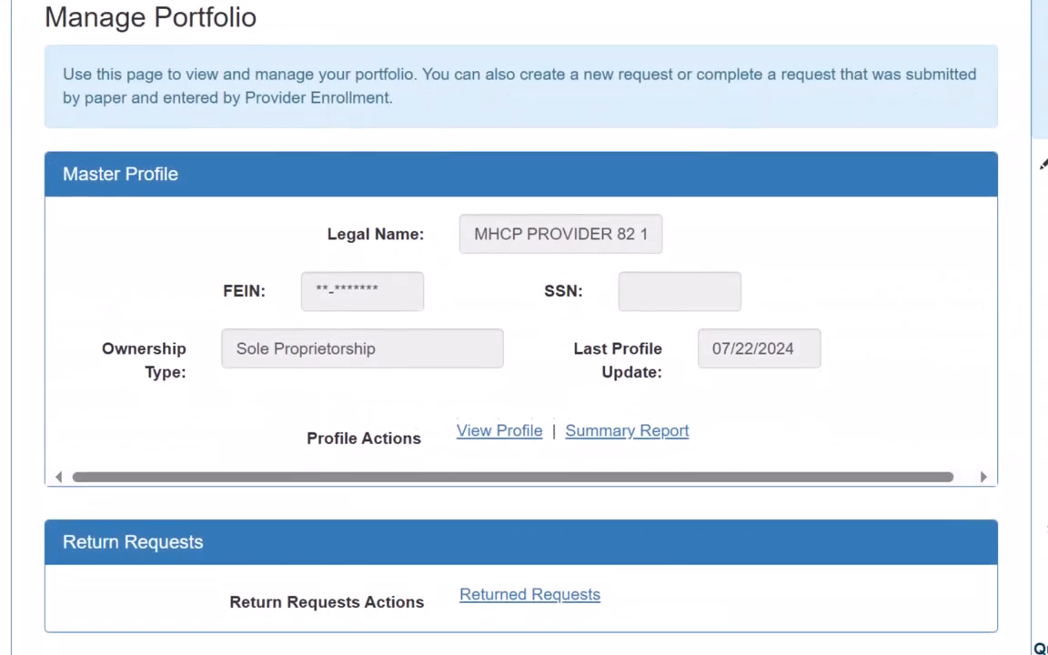
{"action": "scroll", "scroll_direction": "down", "scroll_amount": 3}
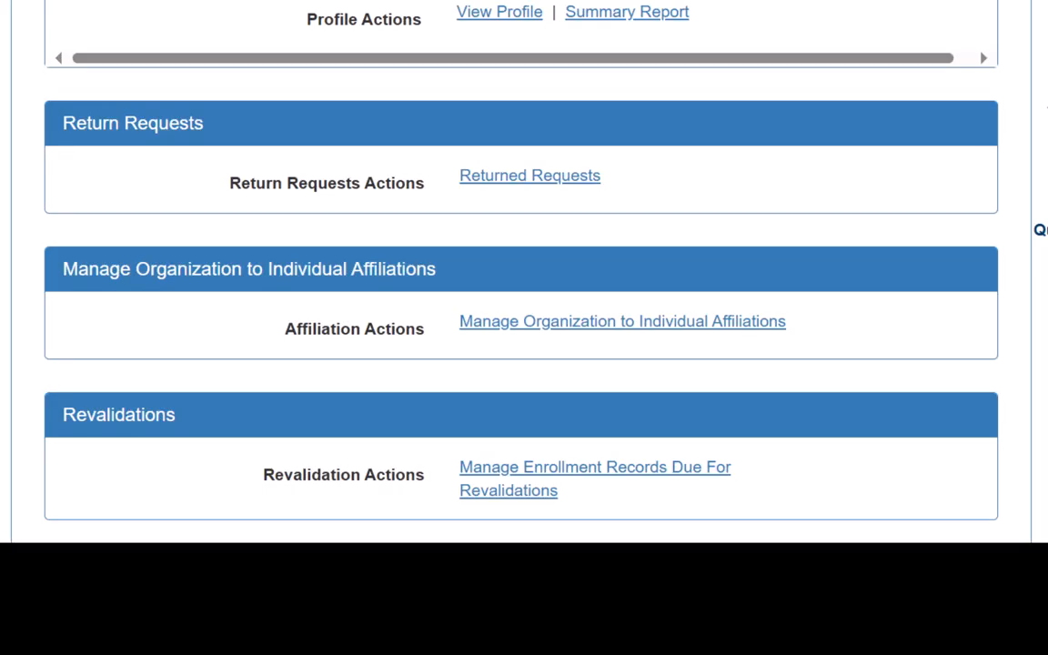
{"action": "left_click", "coordinate": [575, 473]}
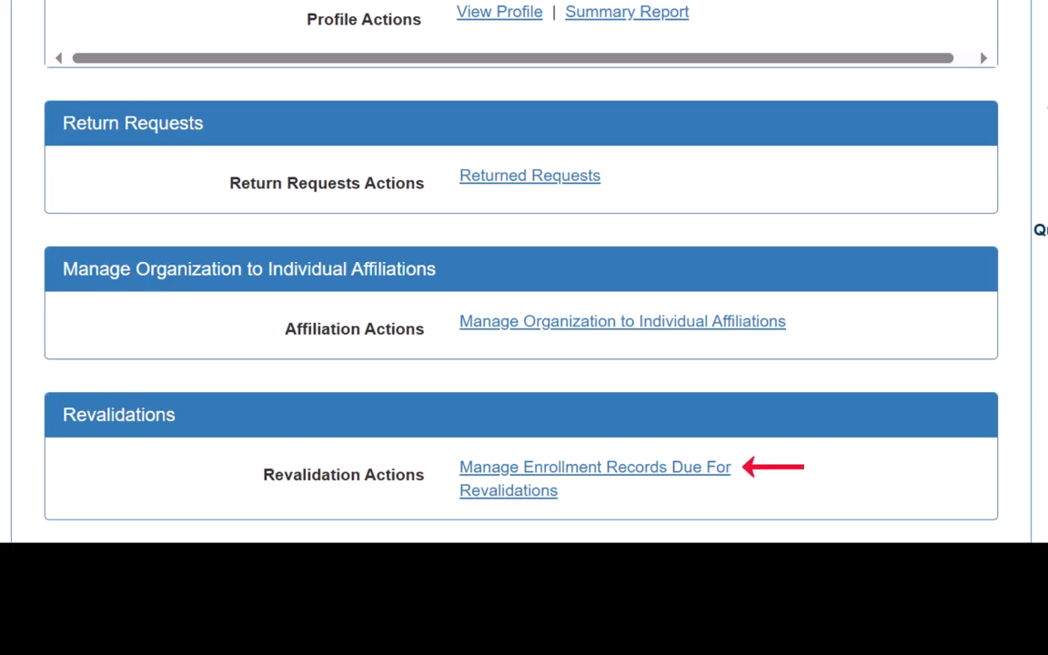
{"action": "left_click", "coordinate": [593, 465]}
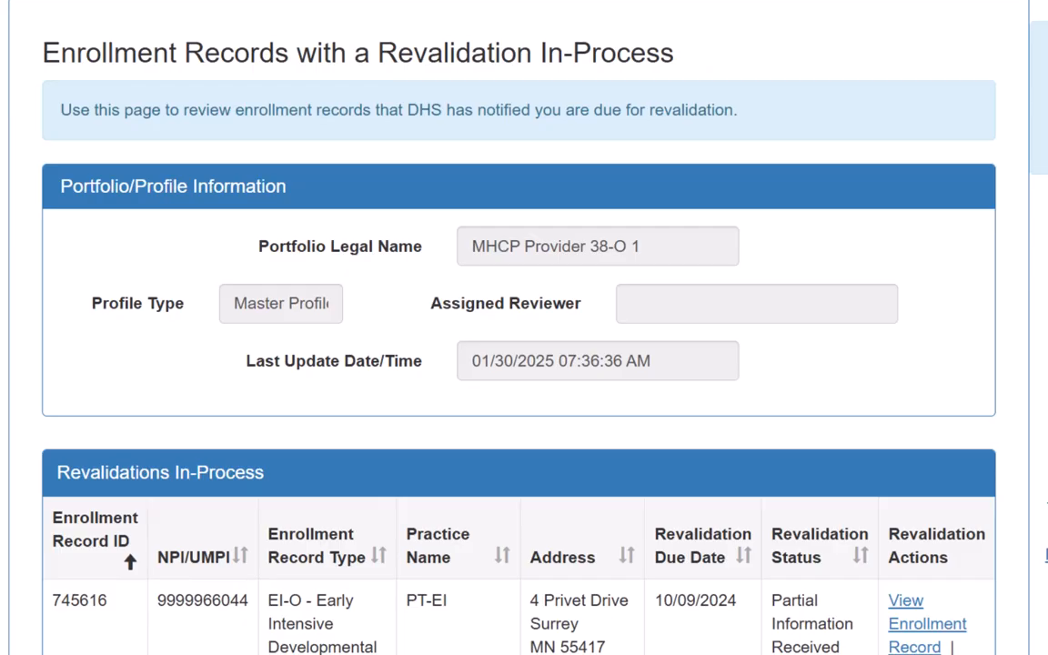
Step: Bring the Revalidations In-Process table into view, showing records including 746438
{"action": "scroll", "scroll_direction": "down", "scroll_amount": 3}
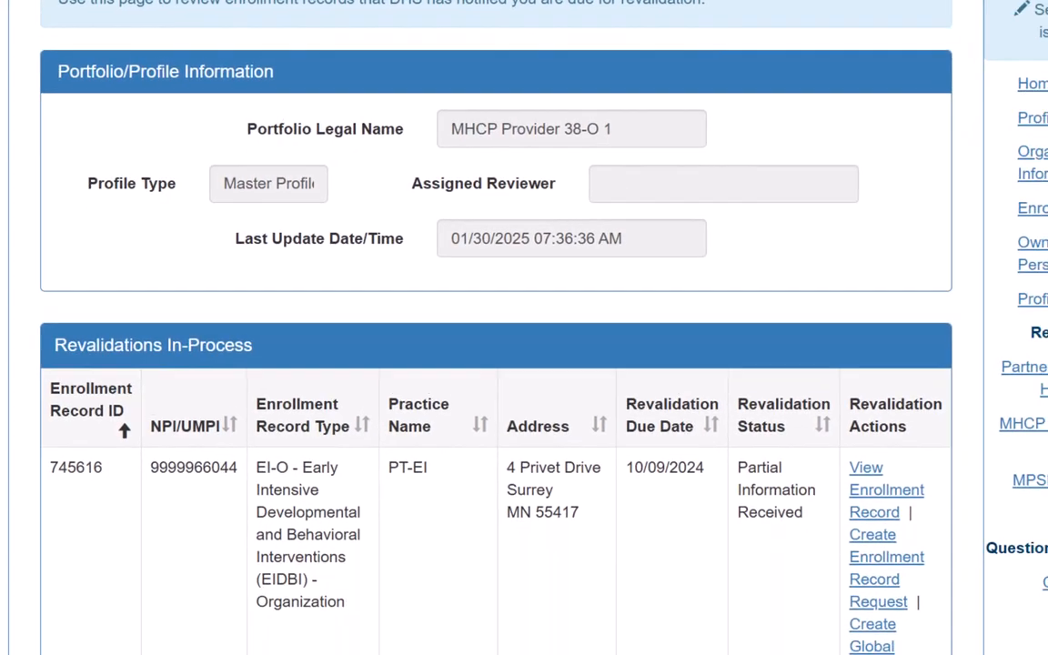
{"action": "scroll", "scroll_direction": "down", "scroll_amount": 3}
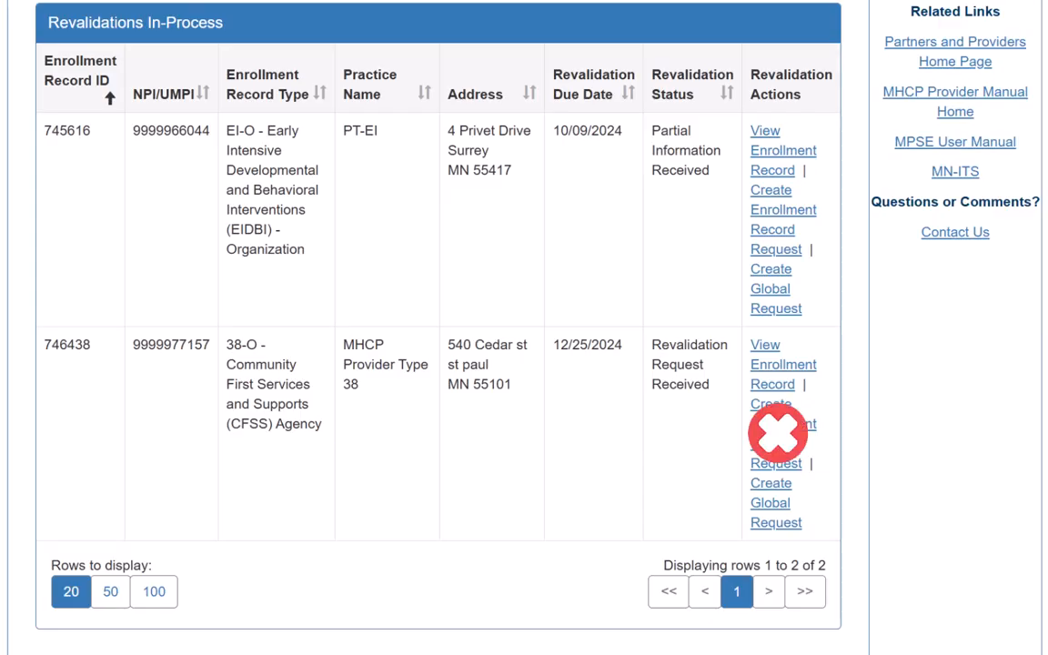
Step: Start a Create Enrollment Record Request for record 746438
{"action": "left_click", "coordinate": [782, 444]}
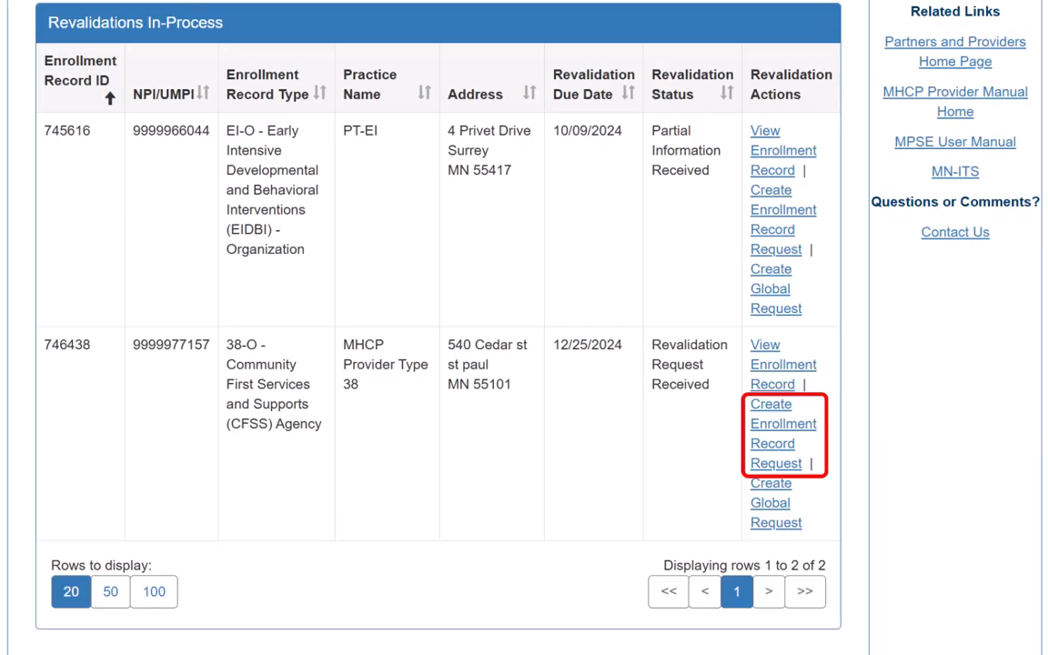
{"action": "left_click", "coordinate": [782, 433]}
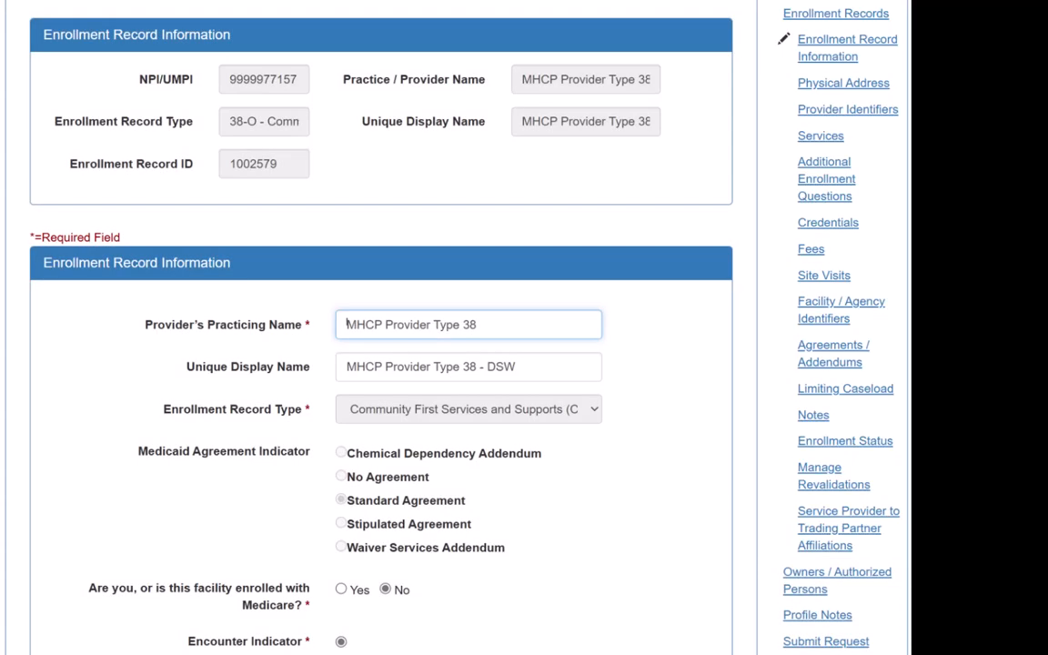
Step: Enter the Provider's Practicing Name field on the Enrollment Record Information screen
{"action": "left_click", "coordinate": [835, 580]}
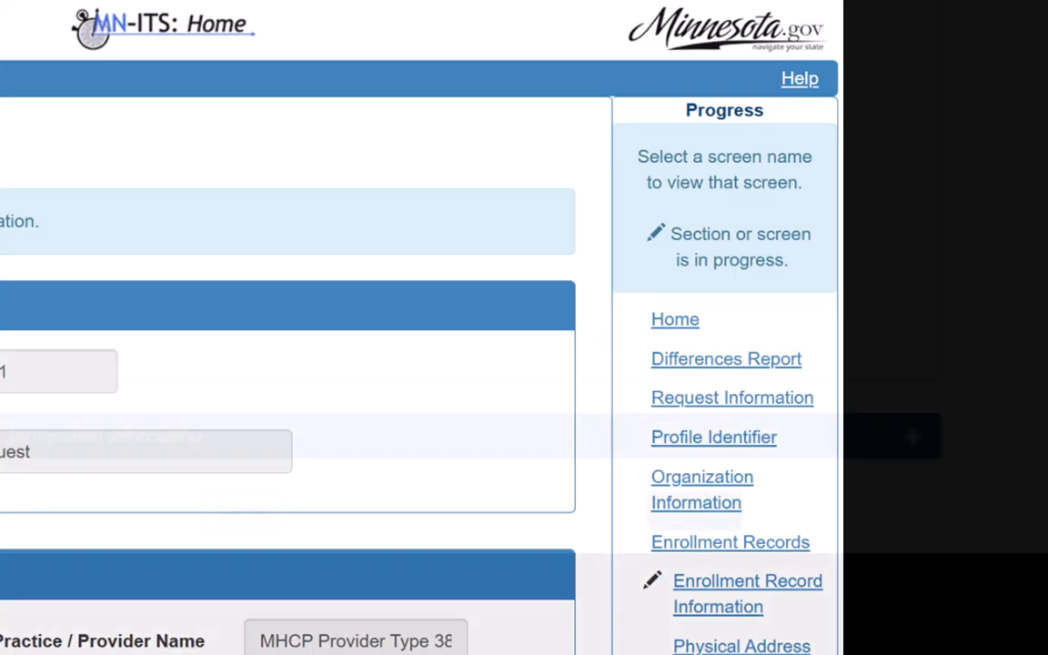
{"action": "scroll", "scroll_direction": "down", "scroll_amount": 3}
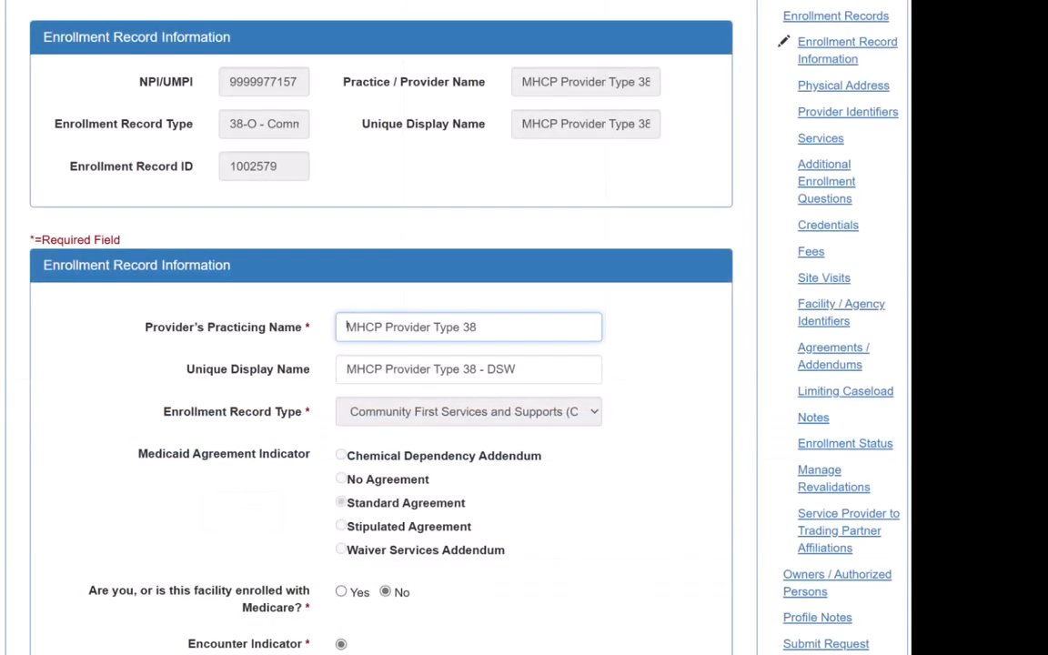
{"action": "scroll", "scroll_direction": "down", "scroll_amount": 3}
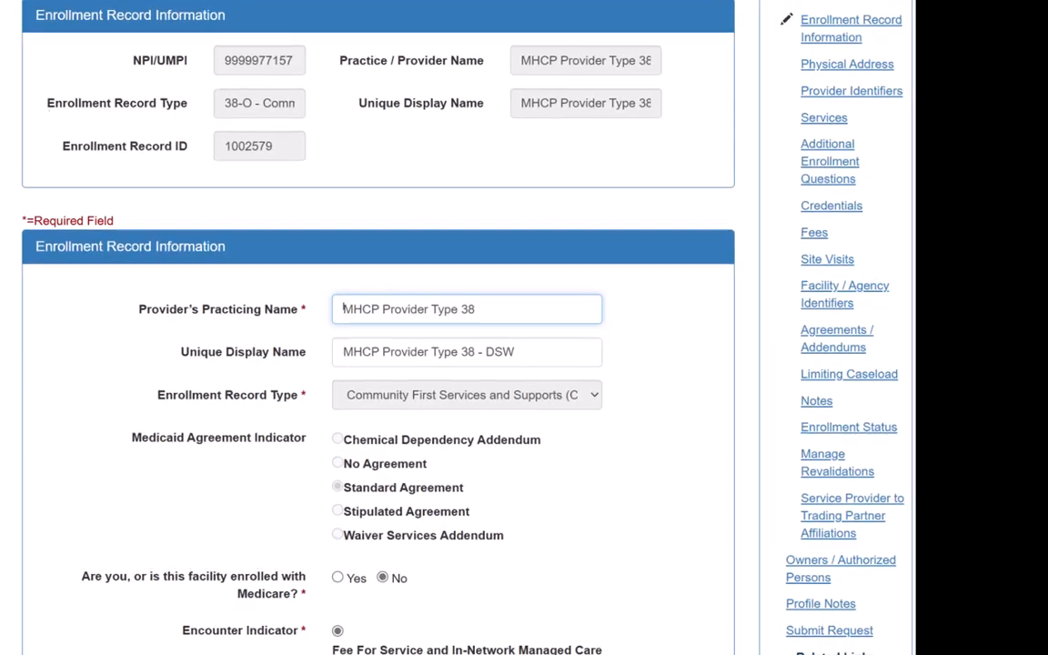
{"action": "scroll", "scroll_direction": "down", "scroll_amount": 3}
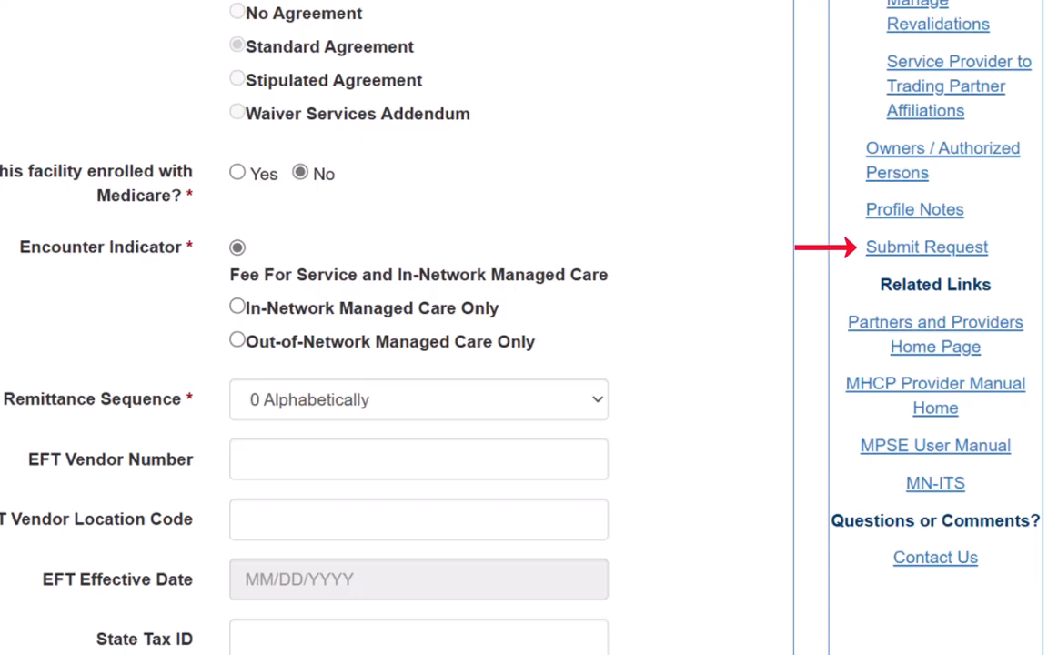
Step: Go to Submit Request and certify the Attestation and first Ownership Change Attestation statements
{"action": "left_click", "coordinate": [926, 248]}
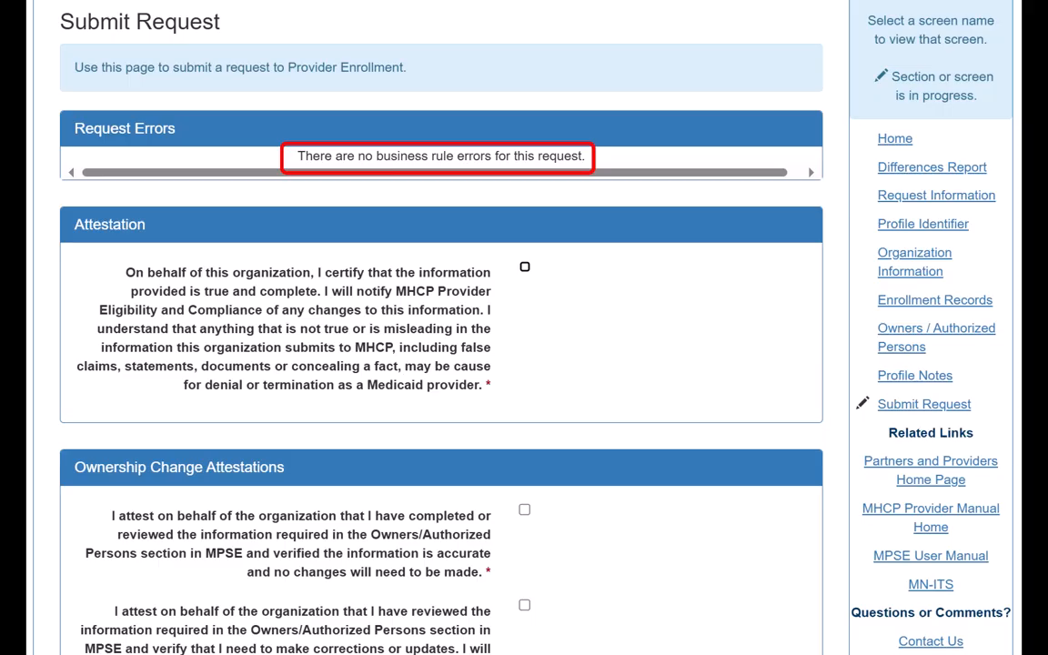
{"action": "scroll", "scroll_direction": "down", "scroll_amount": 3}
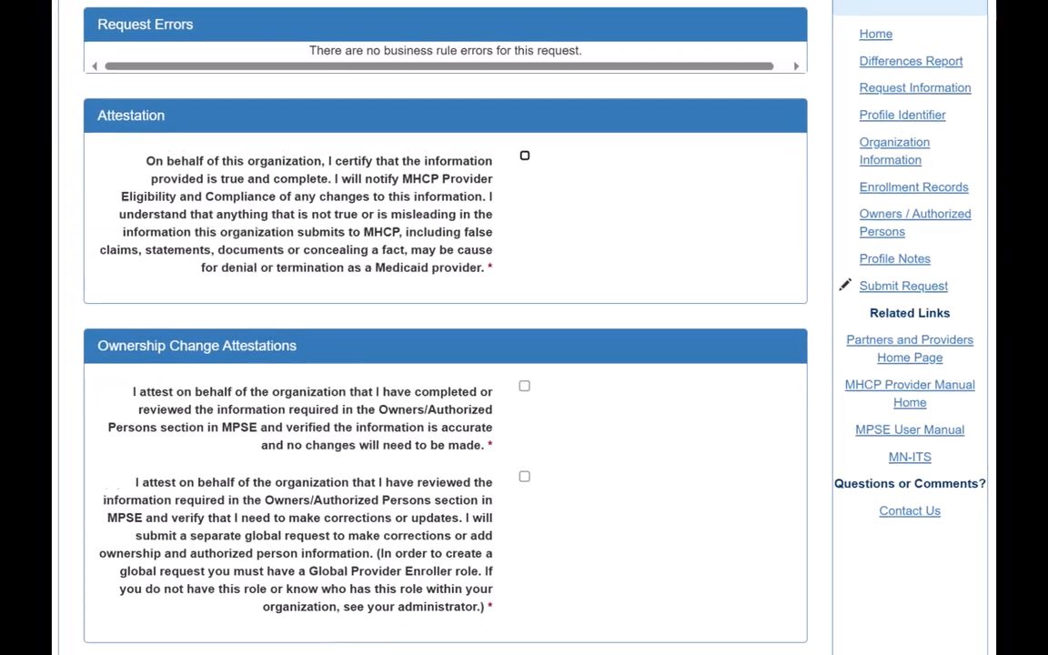
{"action": "scroll", "scroll_direction": "down", "scroll_amount": 3}
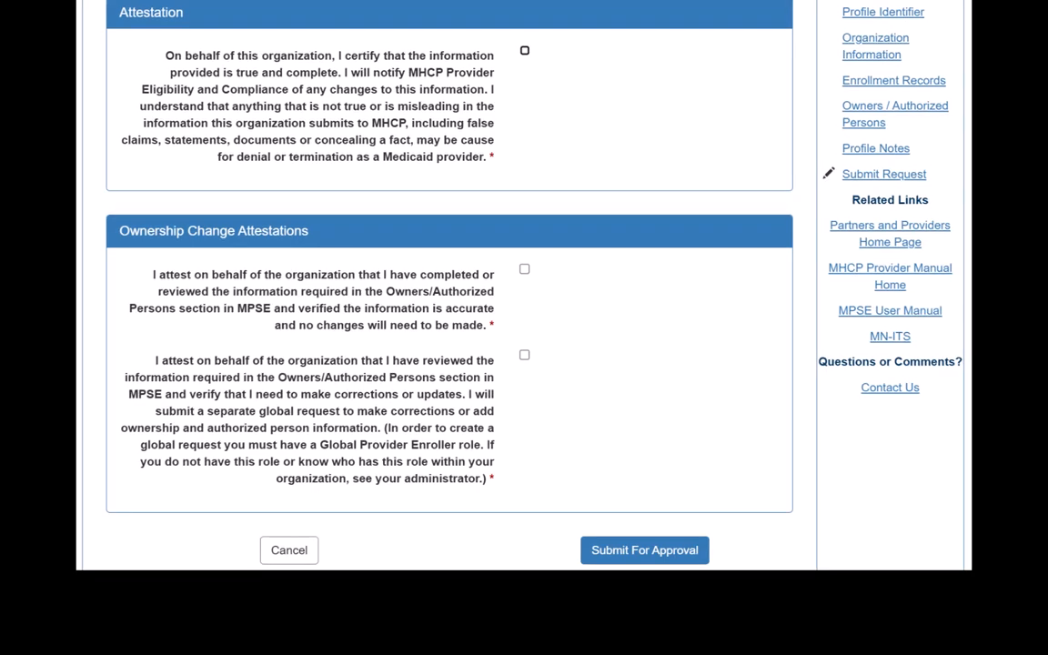
{"action": "left_click", "coordinate": [524, 269]}
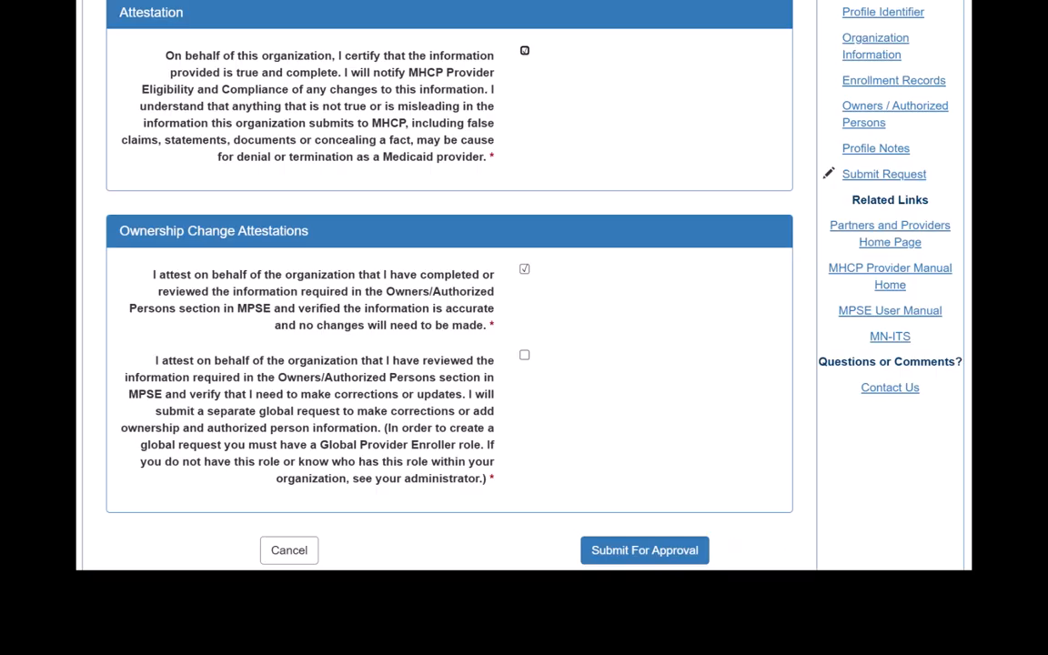
Step: Submit the request for approval, yielding confirmation for request ID 444208
{"action": "left_click", "coordinate": [644, 549]}
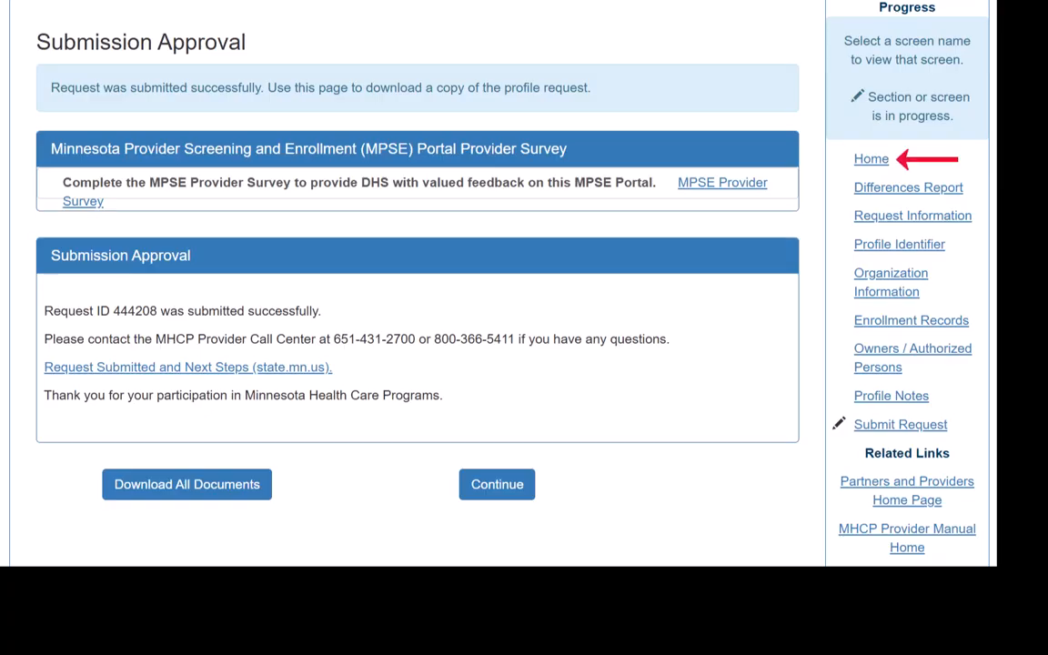
Step: Return Home to Manage Portfolio and move down to its Revalidations section
{"action": "left_click", "coordinate": [869, 158]}
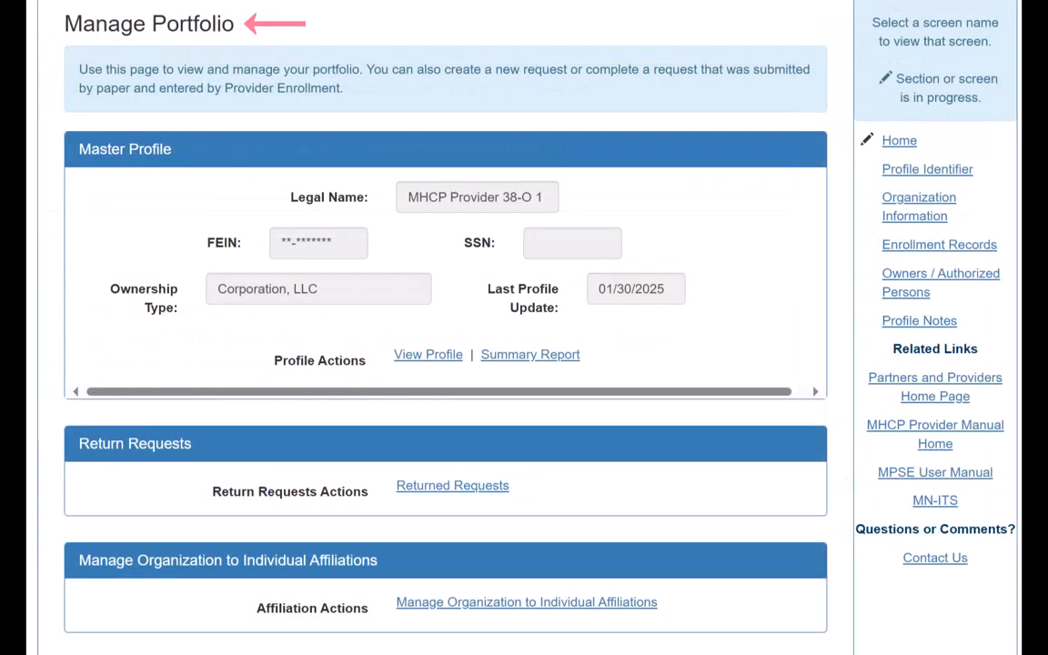
{"action": "scroll", "scroll_direction": "down", "scroll_amount": 3}
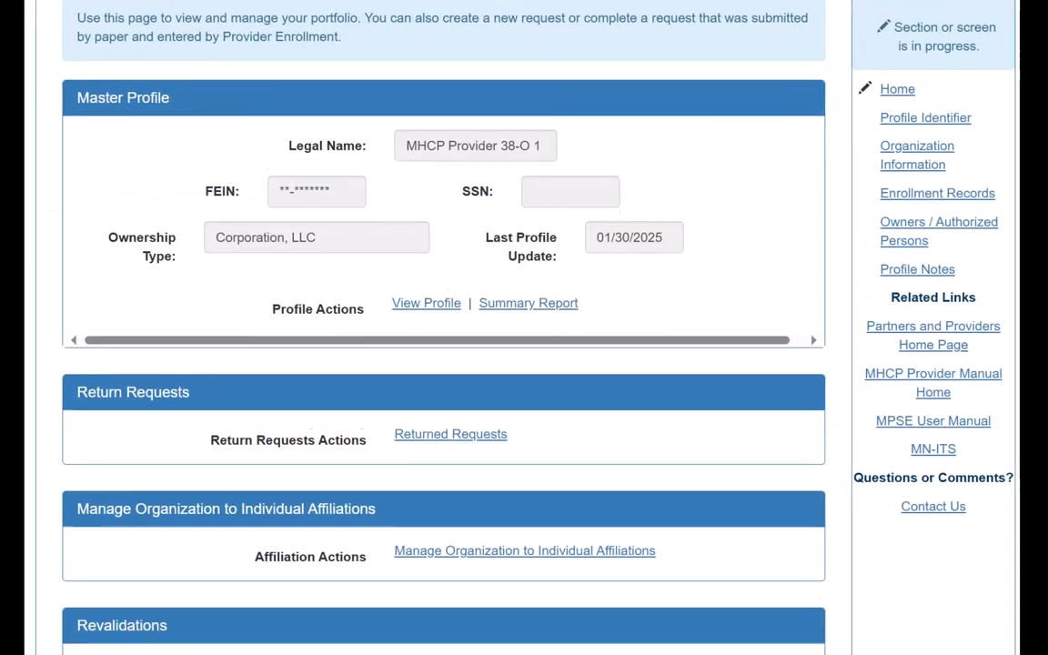
{"action": "scroll", "scroll_direction": "down", "scroll_amount": 3}
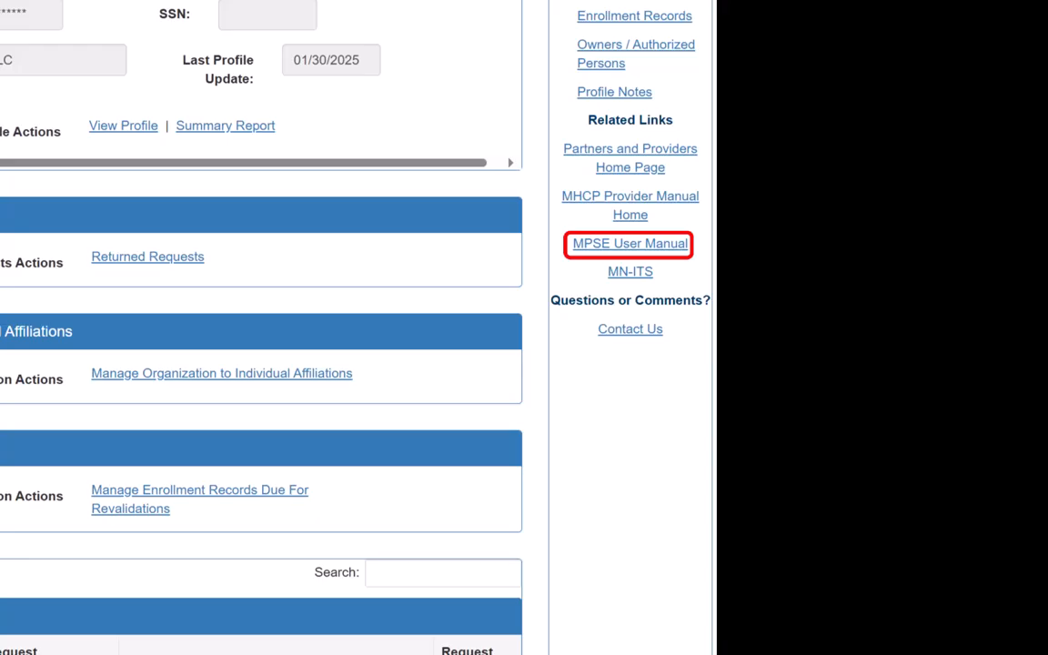
Step: Look up the Request Submitted and Next Steps topic in the MPSE User Manual
{"action": "left_click", "coordinate": [629, 244]}
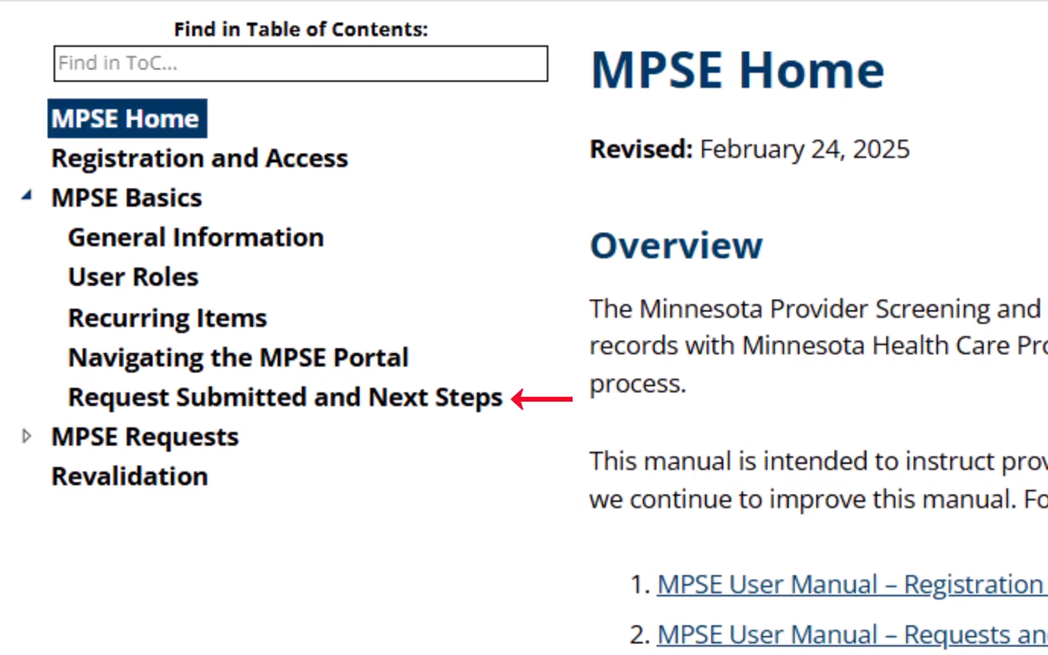
{"action": "left_click", "coordinate": [284, 397]}
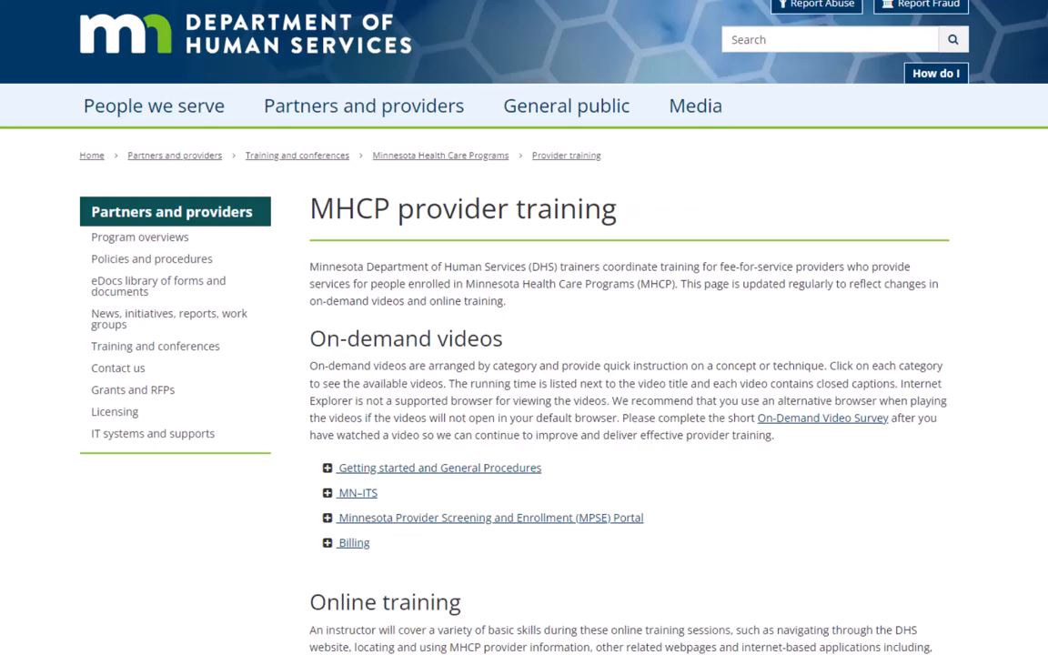
Step: Scroll through the MHCP provider training offerings toward the Training news section
{"action": "scroll", "scroll_direction": "down", "scroll_amount": 3}
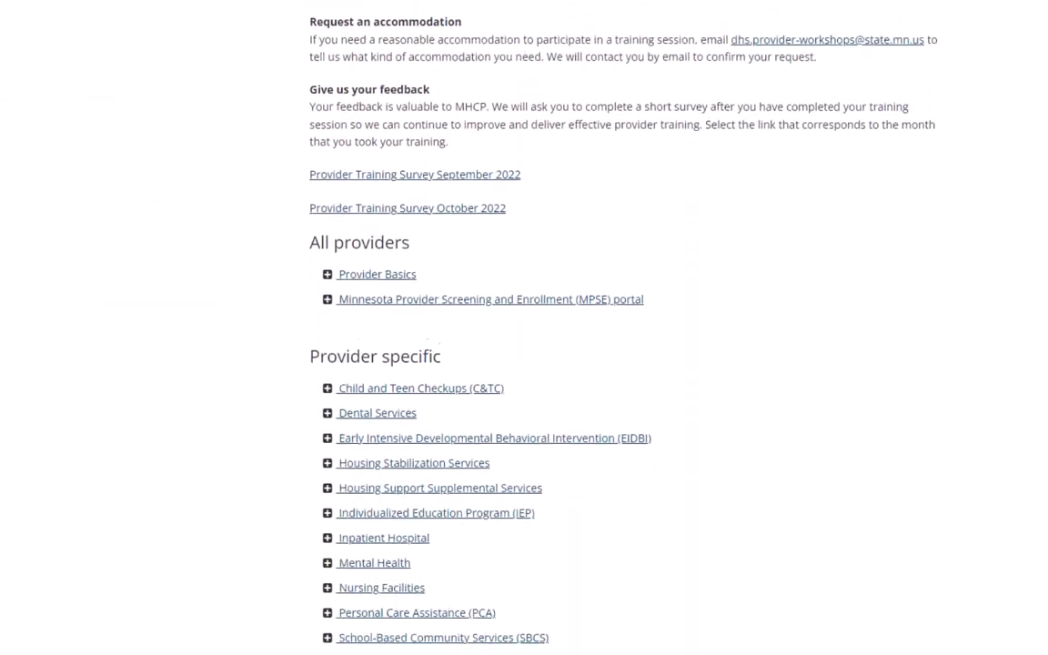
{"action": "scroll", "scroll_direction": "down", "scroll_amount": 3}
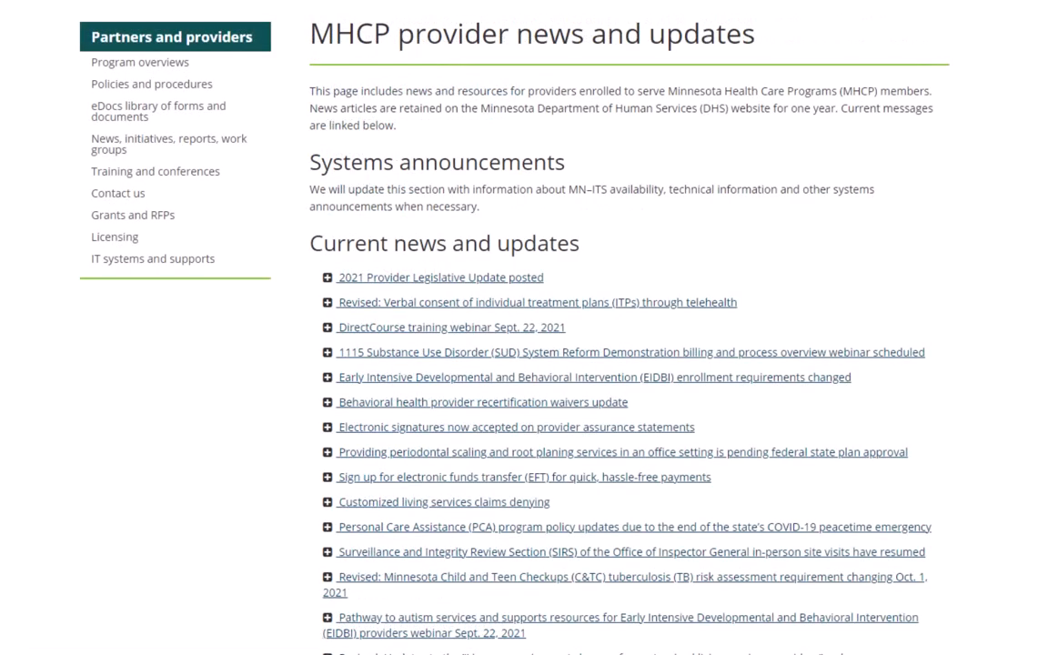
{"action": "scroll", "scroll_direction": "down", "scroll_amount": 3}
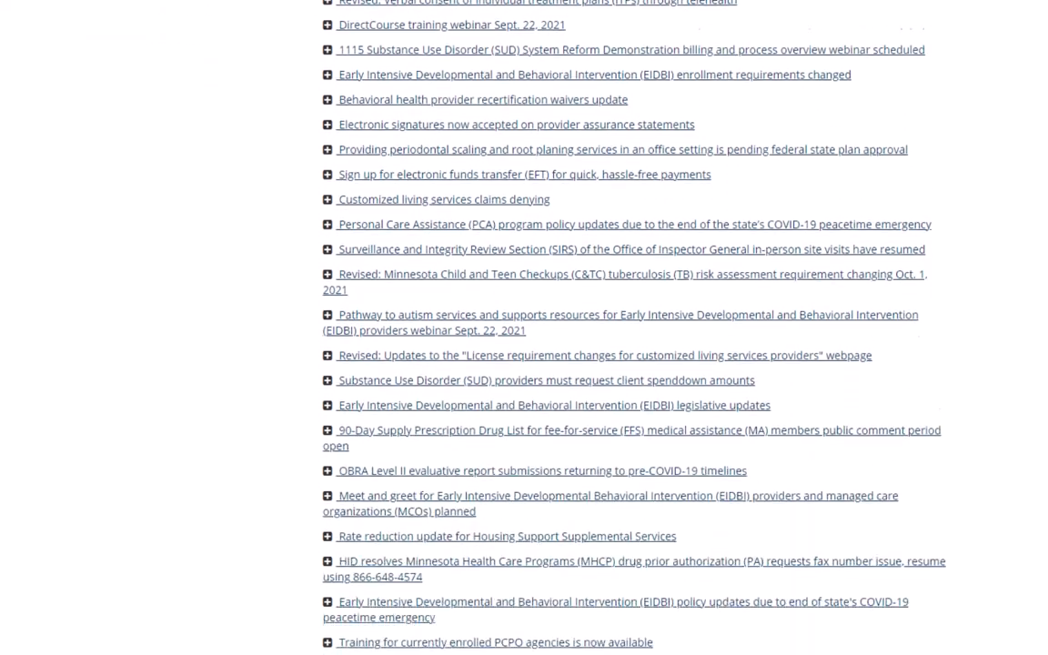
{"action": "scroll", "scroll_direction": "down", "scroll_amount": 3}
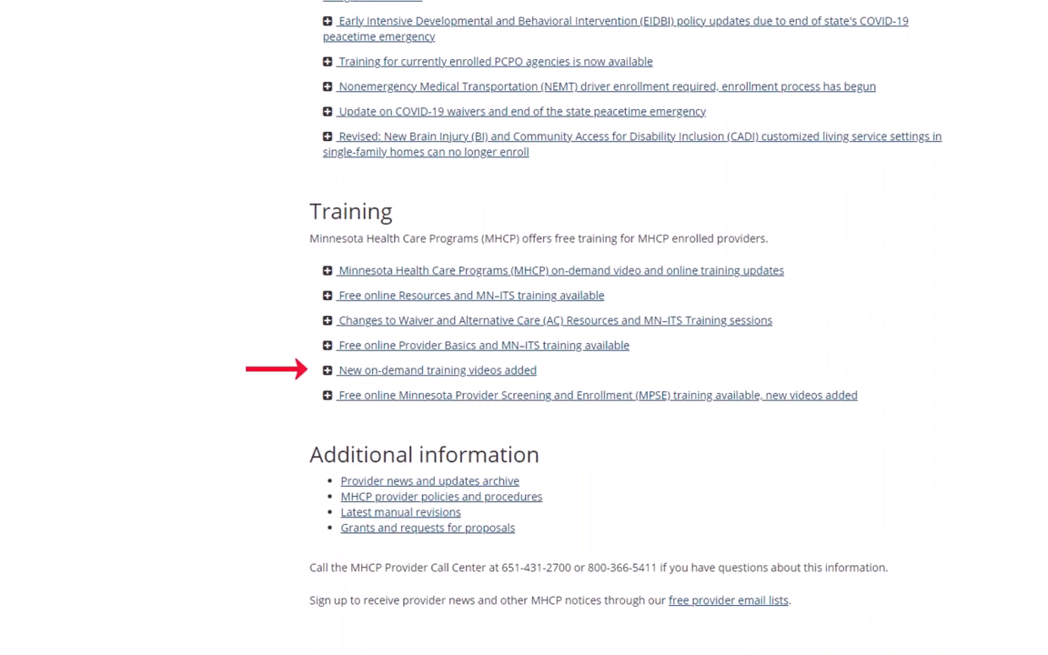